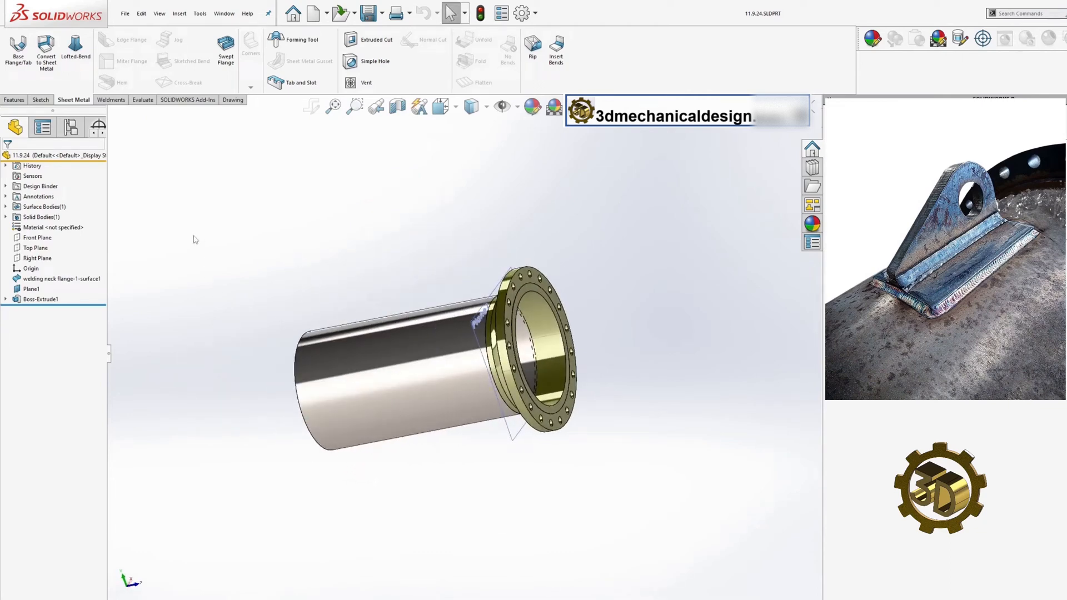
- Create reference plane Plane2 offset 7 in from the flange face
{"action": "left_click", "coordinate": [13, 100]}
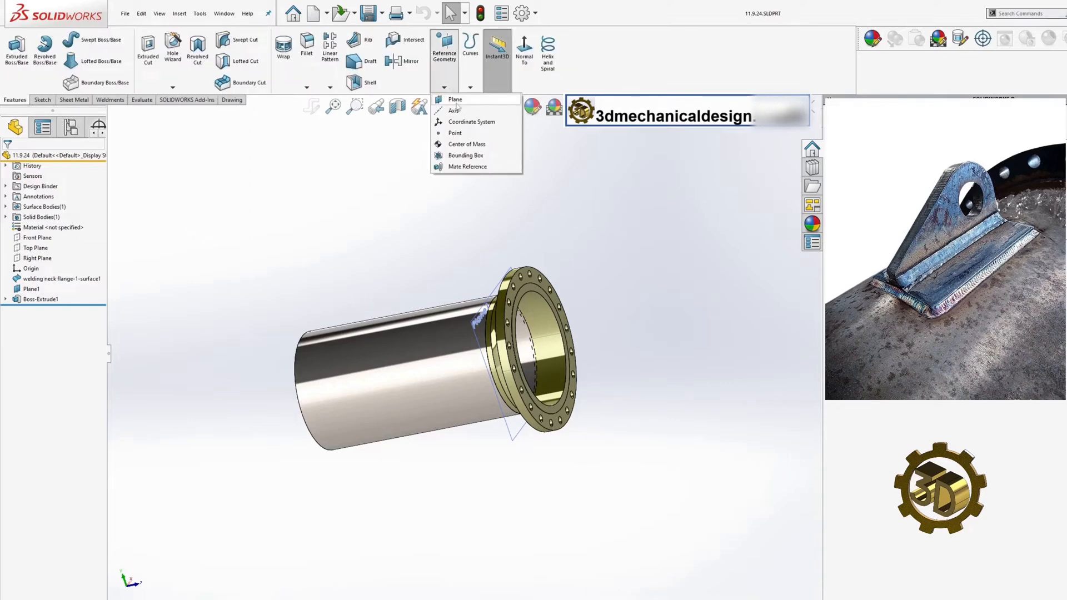
{"action": "left_click", "coordinate": [454, 99]}
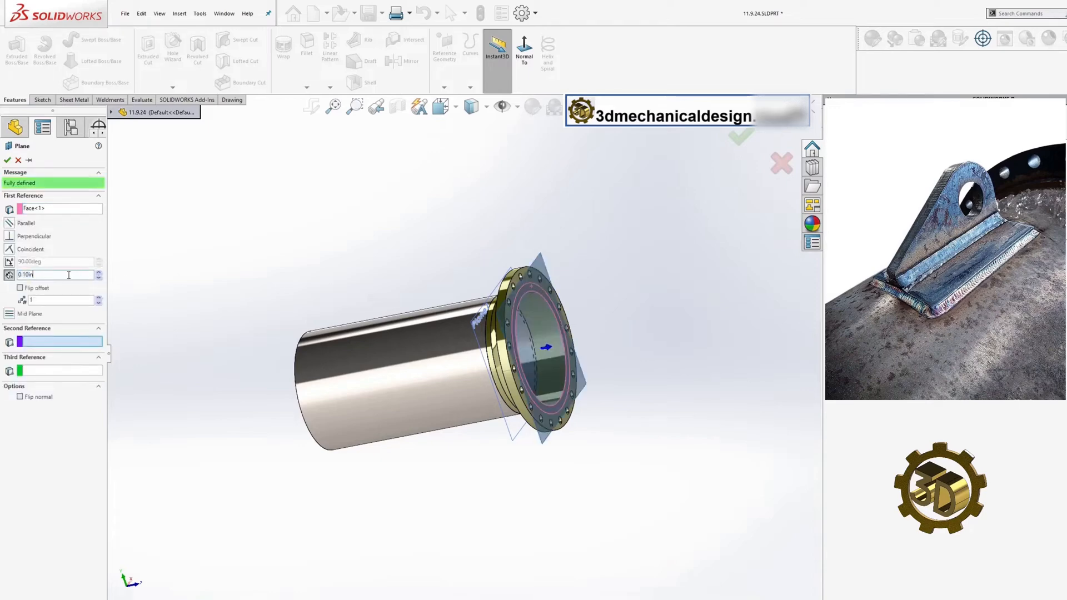
{"action": "type", "text": "7."}
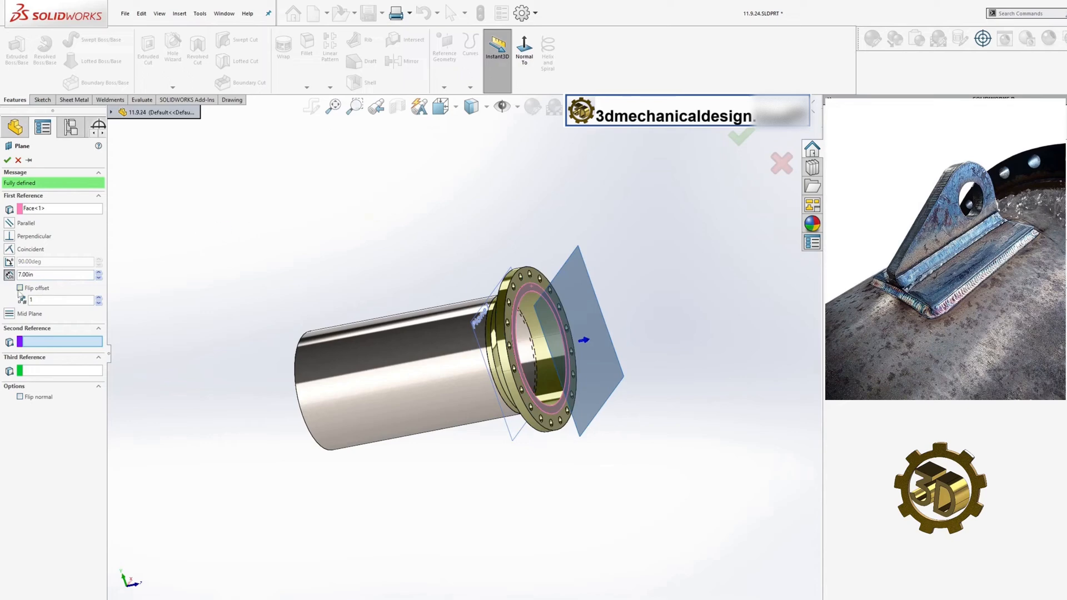
{"action": "left_click", "coordinate": [20, 287]}
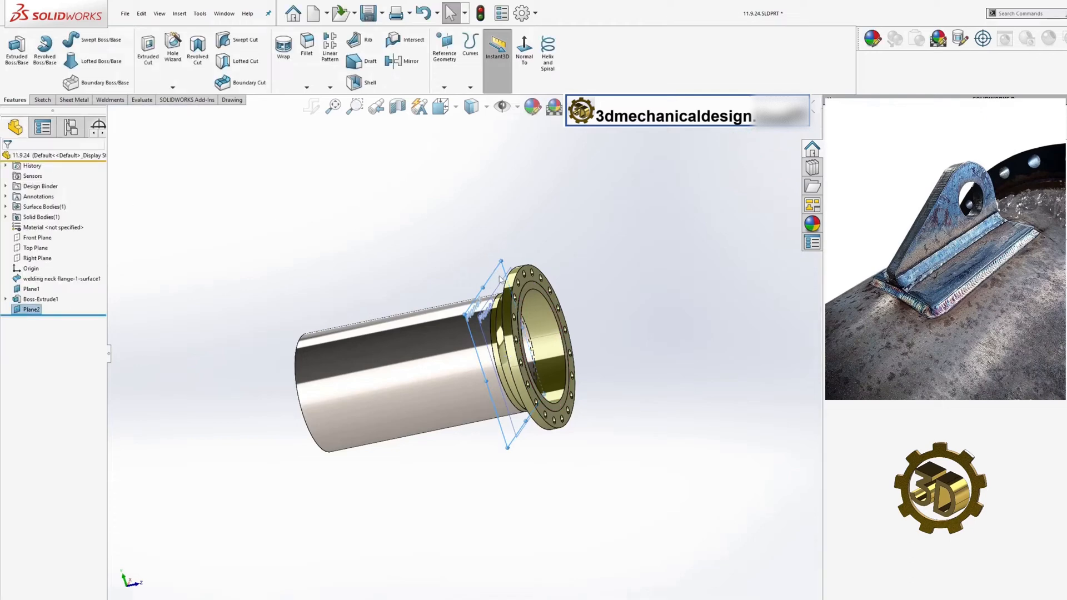
- Section the model, then sketch a short arc on Plane2 along the pipe's top edge
{"action": "left_click", "coordinate": [524, 51]}
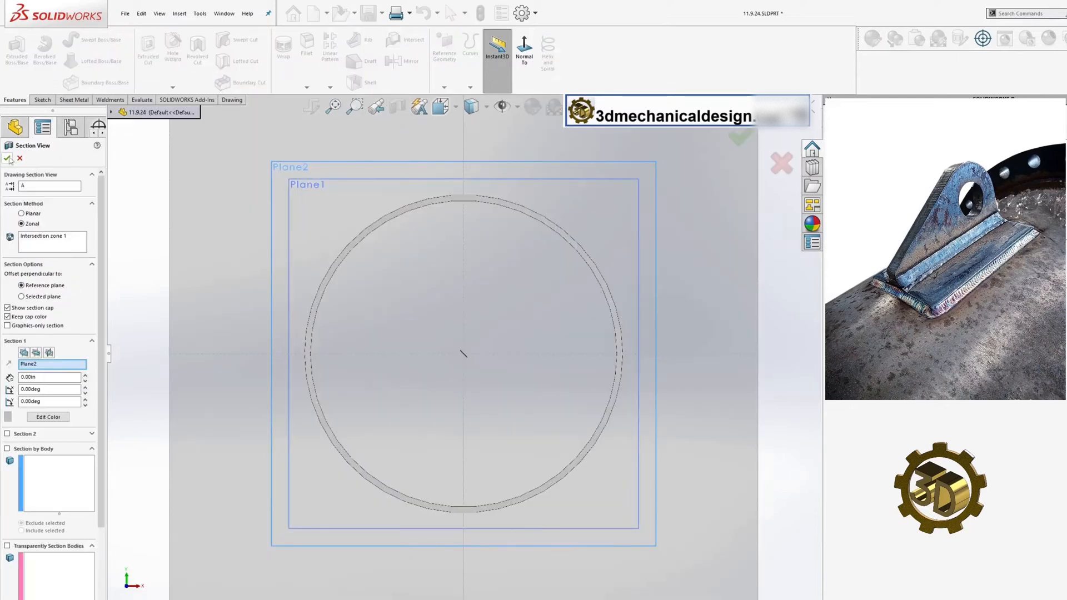
{"action": "left_click", "coordinate": [9, 158]}
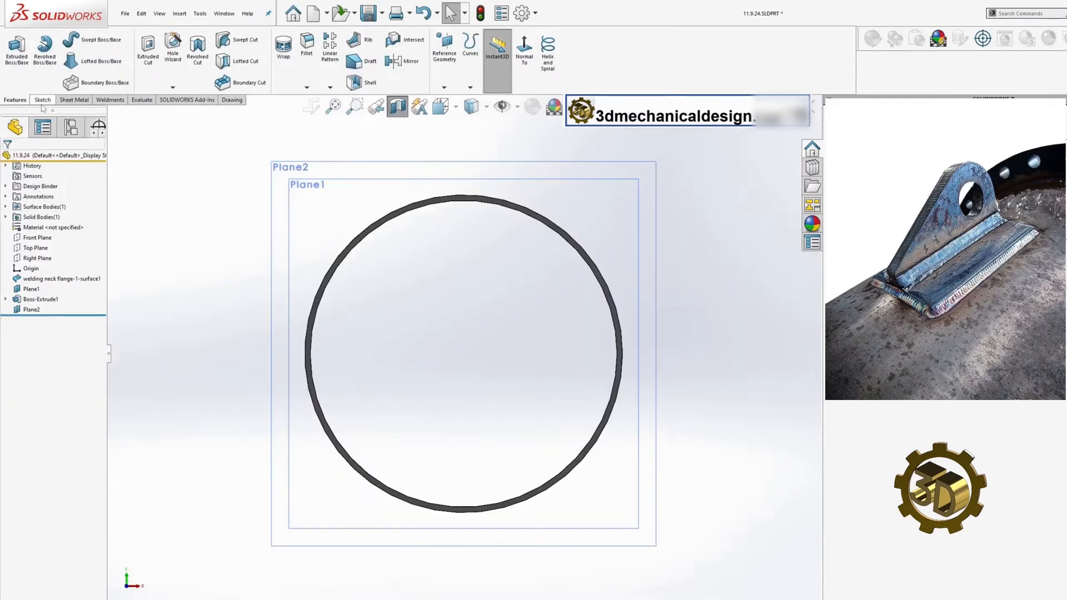
{"action": "left_click", "coordinate": [41, 99]}
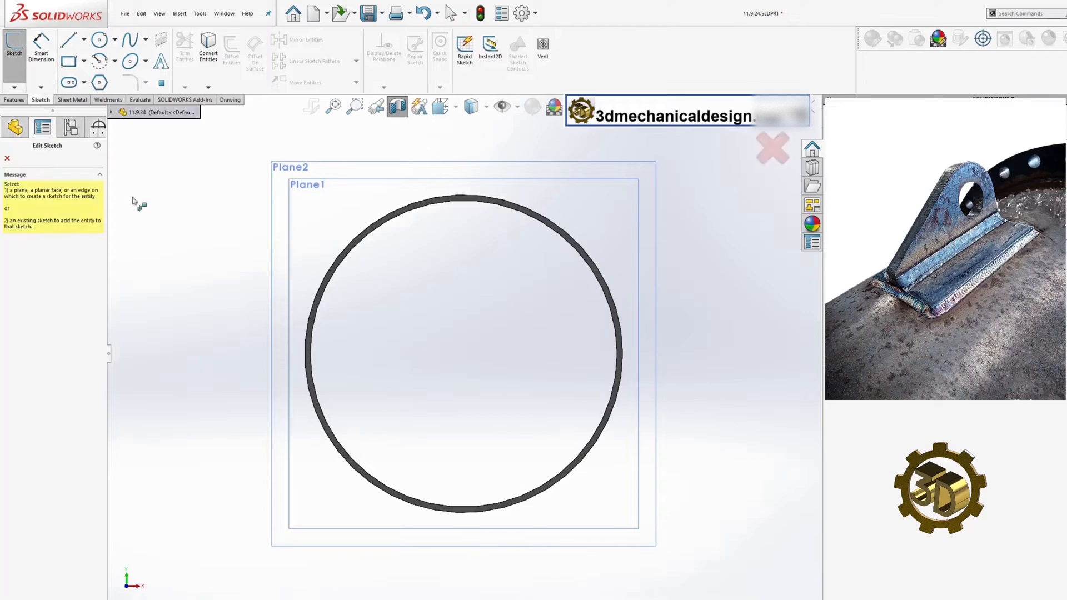
{"action": "left_click", "coordinate": [42, 127]}
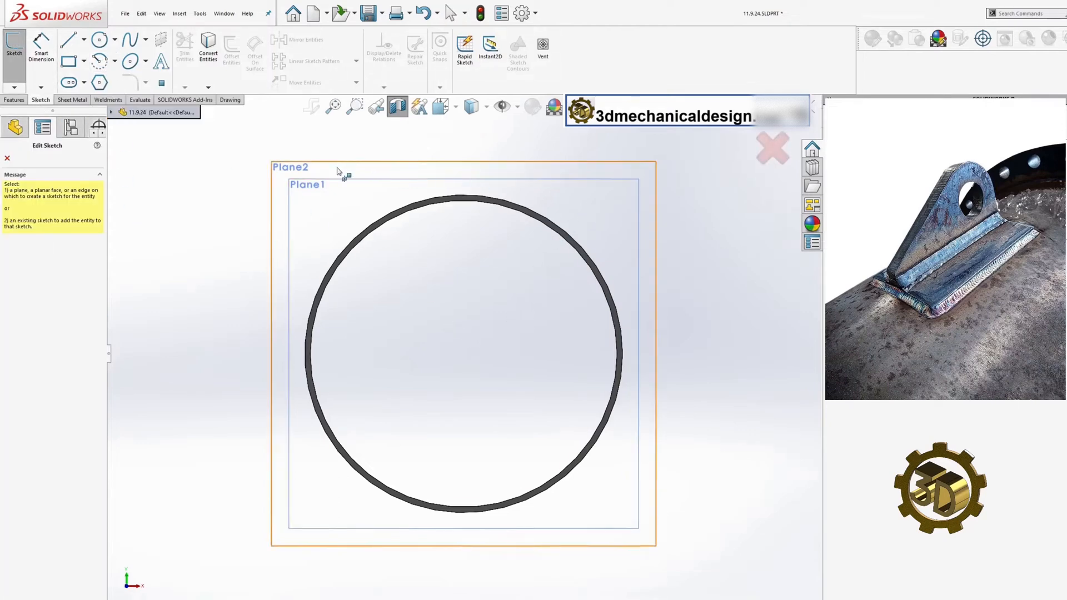
{"action": "left_click", "coordinate": [98, 61]}
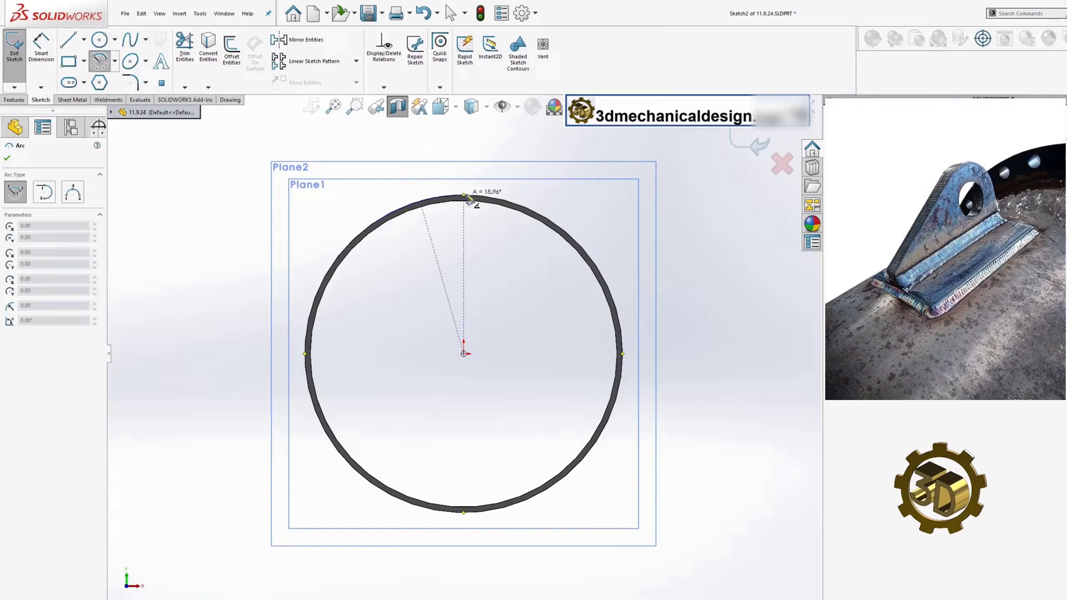
{"action": "left_click", "coordinate": [505, 203]}
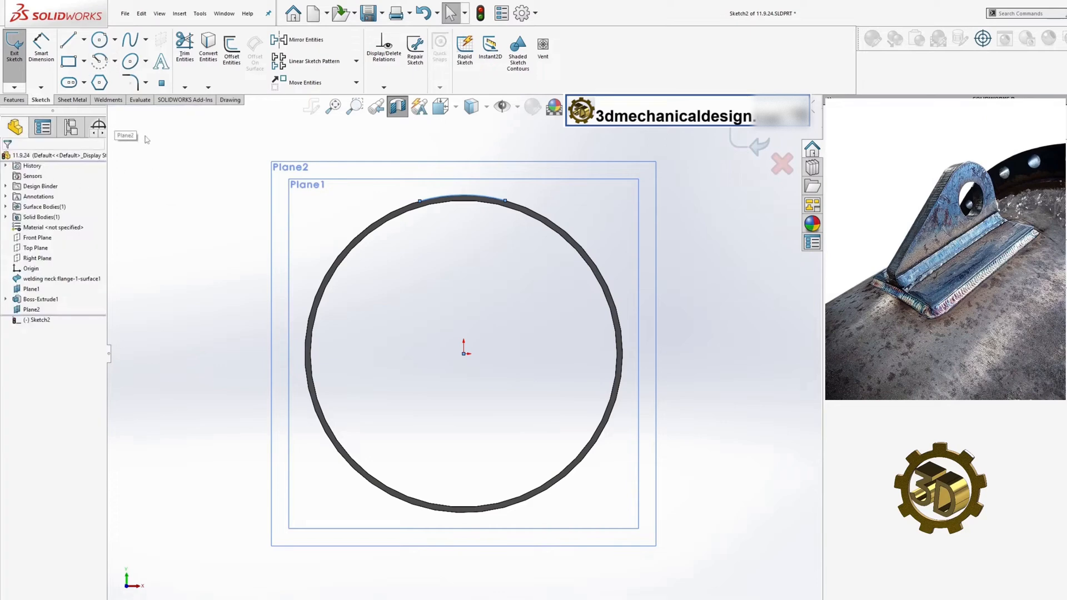
- Add a vertical construction centreline from the origin and dimension the arc ends 6.00 apart
{"action": "left_click", "coordinate": [83, 40]}
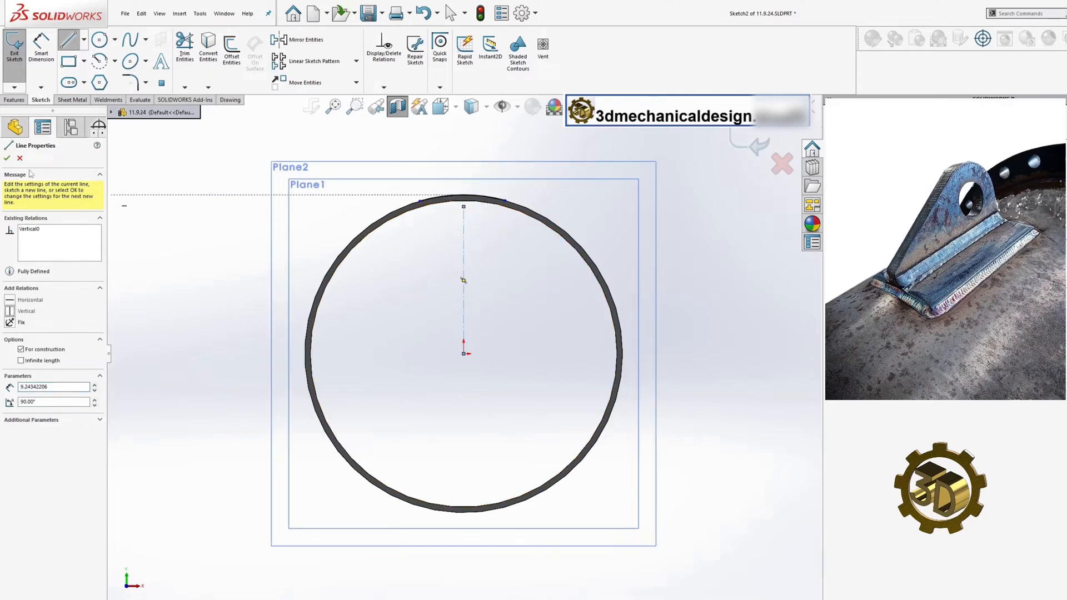
{"action": "left_click", "coordinate": [7, 158]}
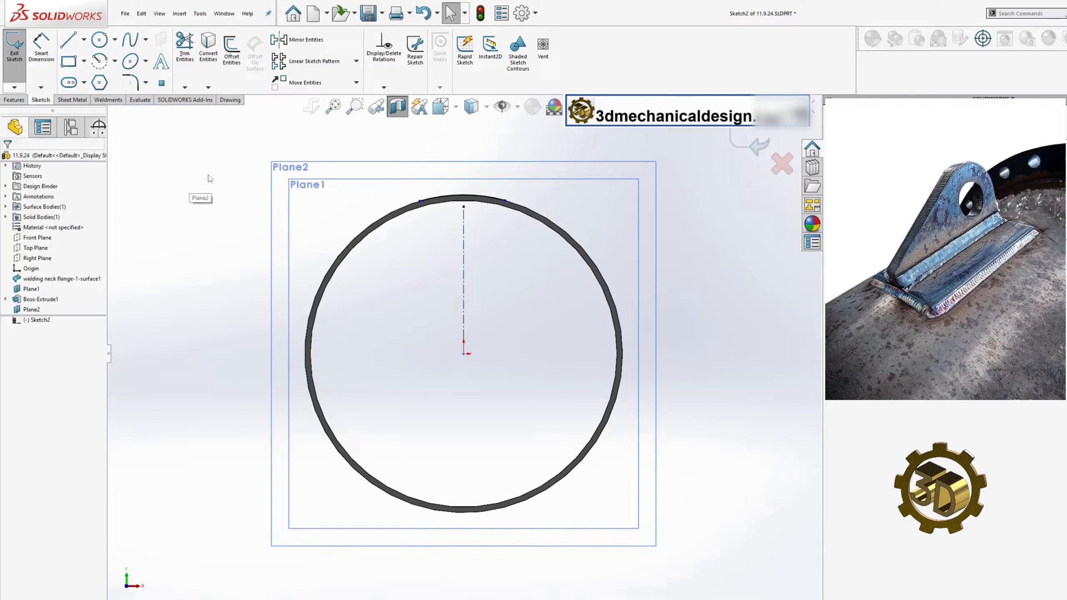
{"action": "left_click", "coordinate": [422, 202]}
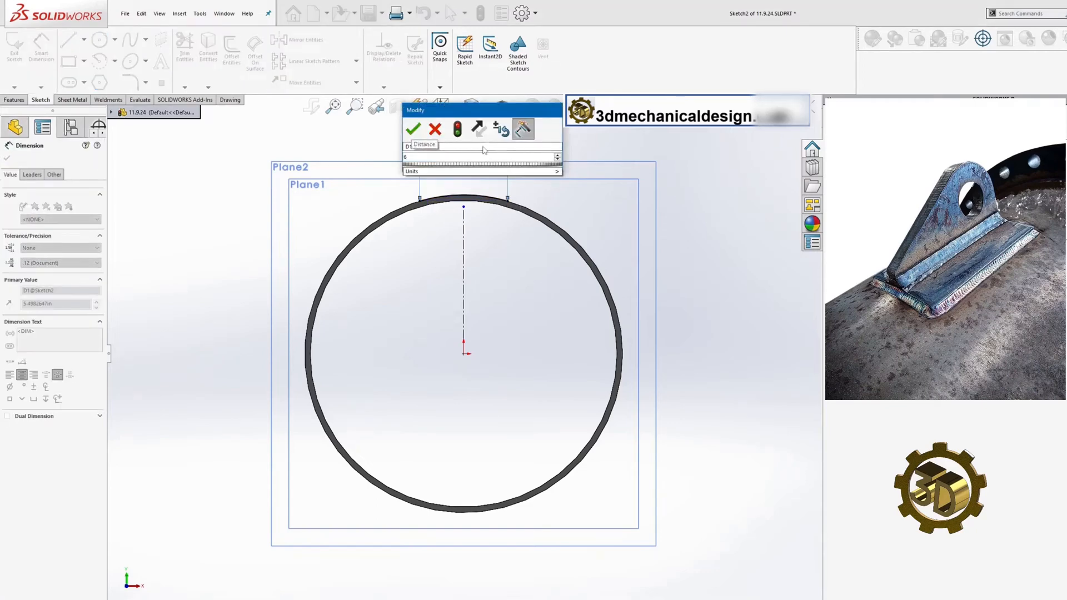
{"action": "left_click", "coordinate": [413, 129]}
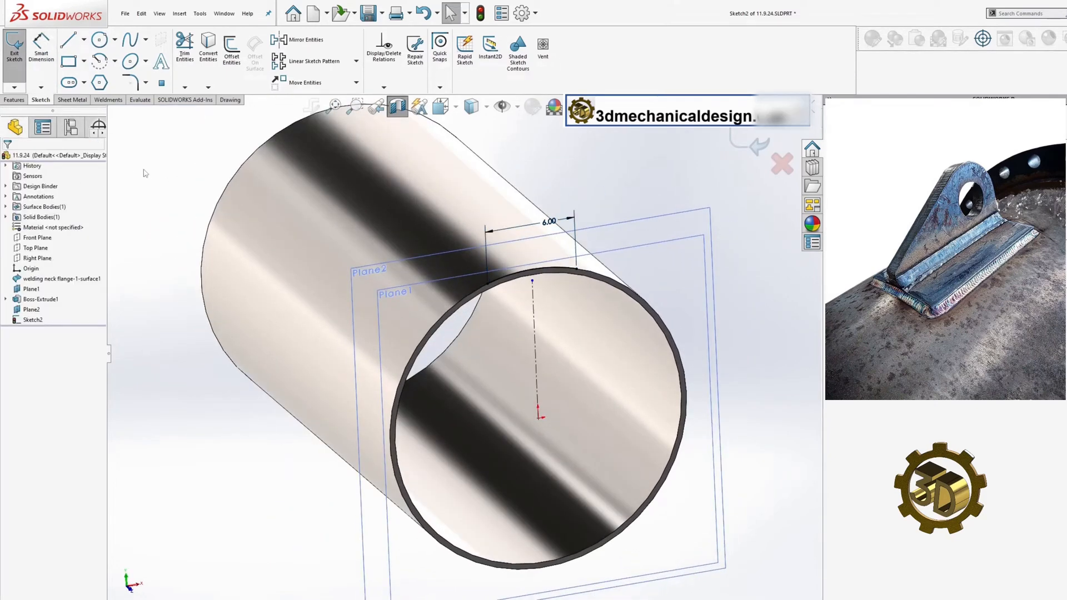
{"action": "left_click", "coordinate": [73, 99]}
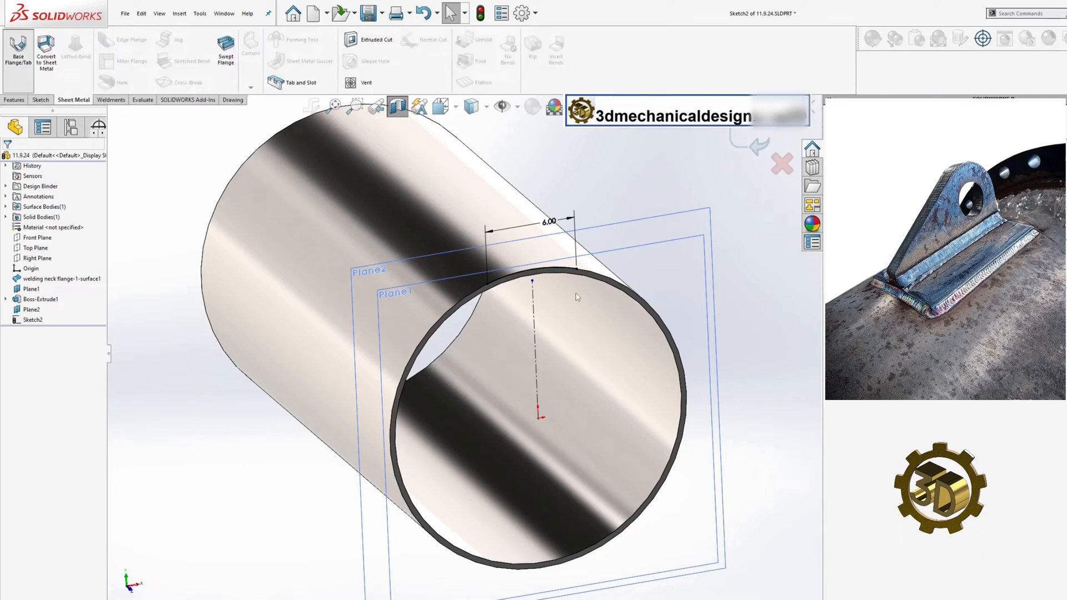
- Create Base-Flange1 from the arc with blind depth and reversed thickness direction
{"action": "left_click", "coordinate": [18, 51]}
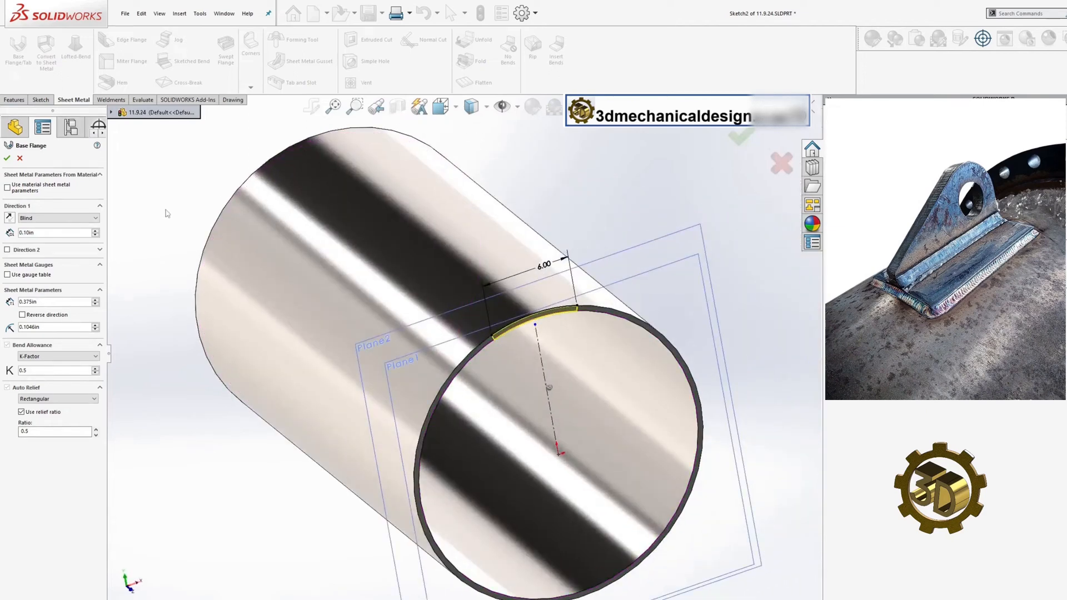
{"action": "mouse_move", "coordinate": [123, 288]}
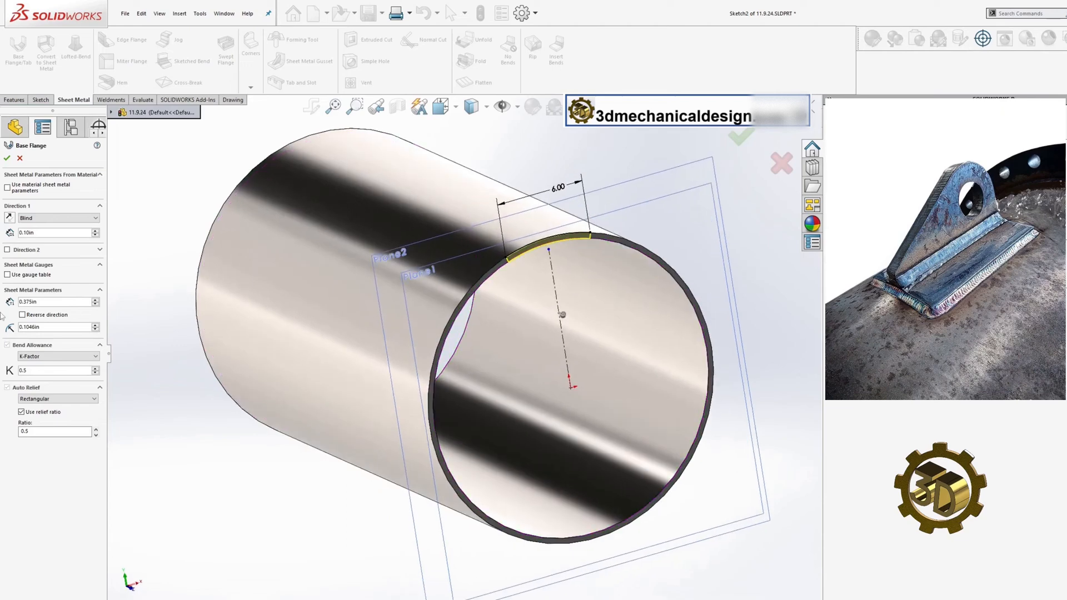
{"action": "left_click", "coordinate": [22, 314]}
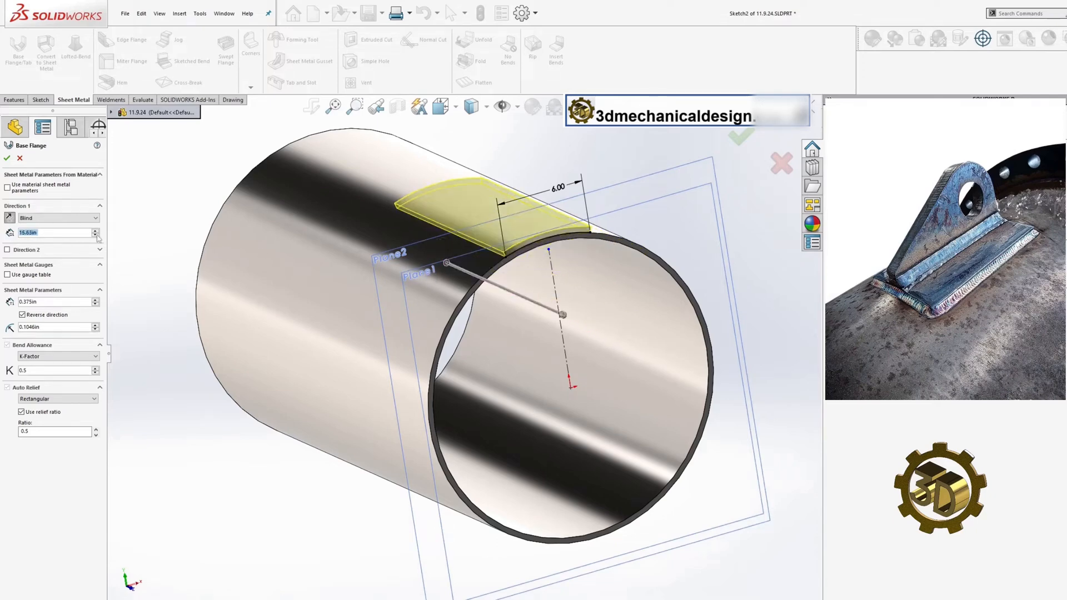
{"action": "left_click", "coordinate": [56, 233]}
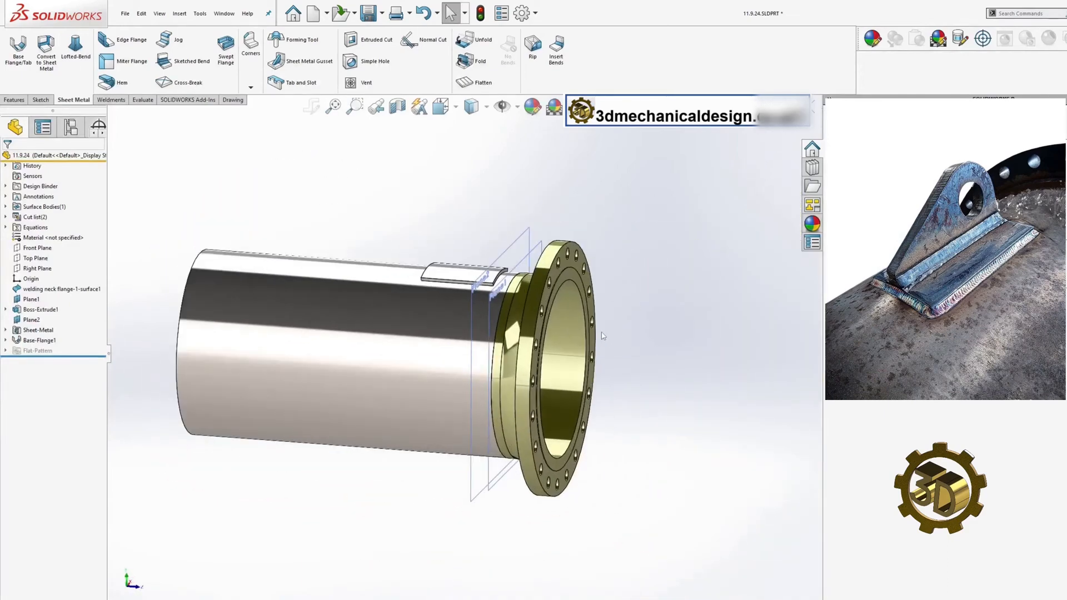
- Sketch the lug with lines, tangent arc and hole, dimensioned .38, .50, 3.00, R1.88, Ø1.63
{"action": "left_click", "coordinate": [39, 268]}
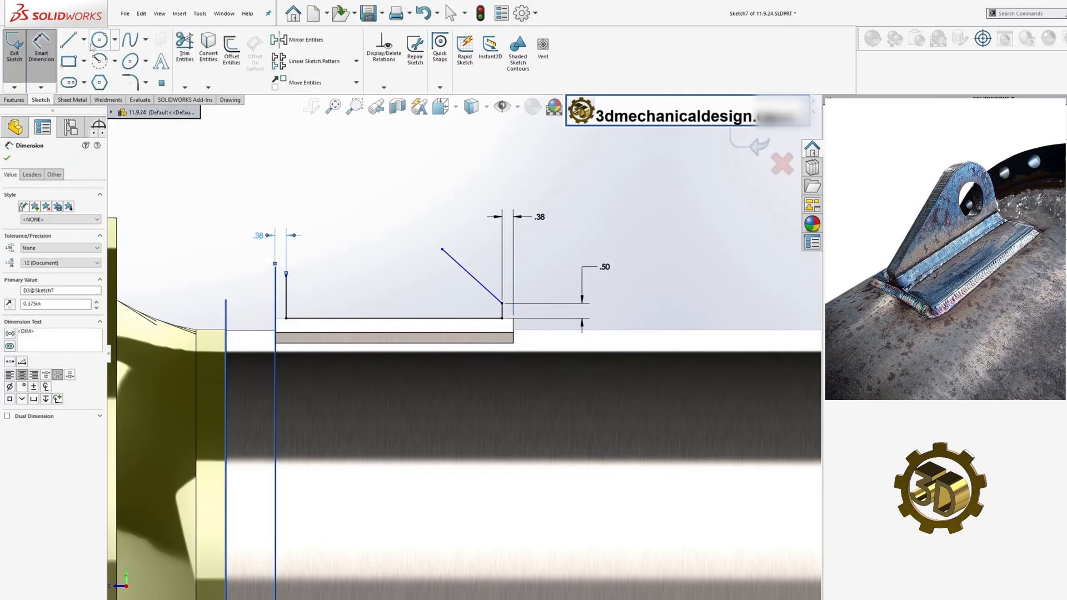
{"action": "left_click", "coordinate": [99, 40]}
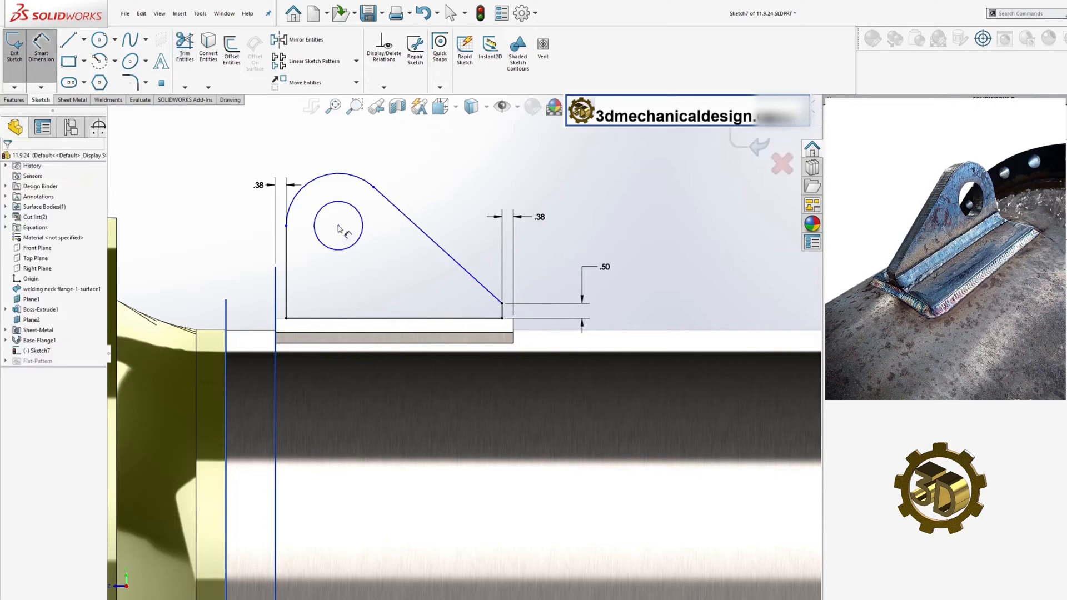
{"action": "left_click", "coordinate": [338, 228]}
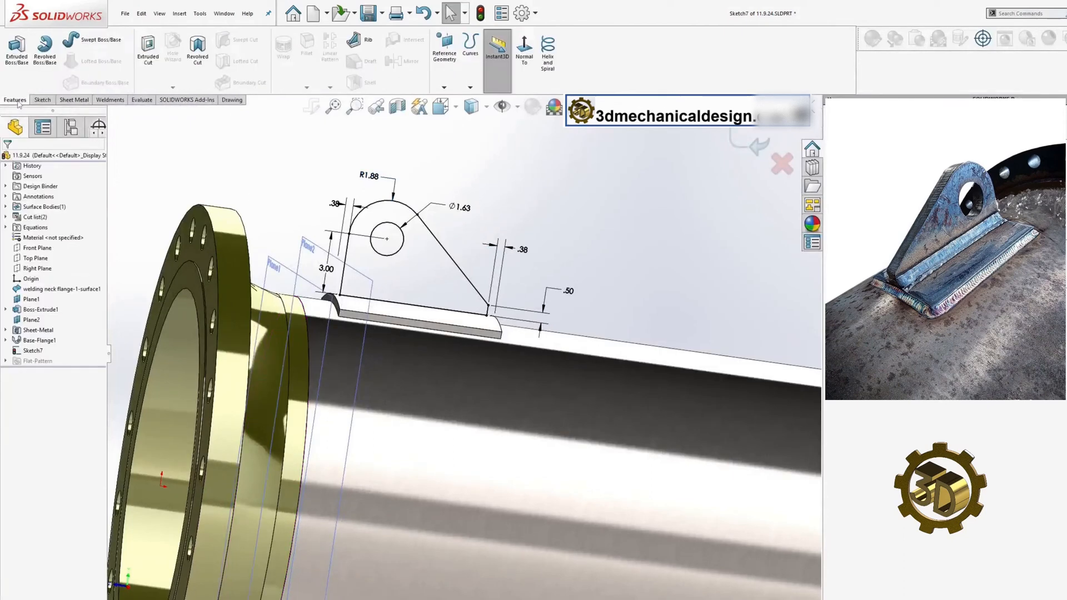
- Extrude the lug sketch mid-plane to 0.625 in as Boss-Extrude2
{"action": "left_click", "coordinate": [16, 49]}
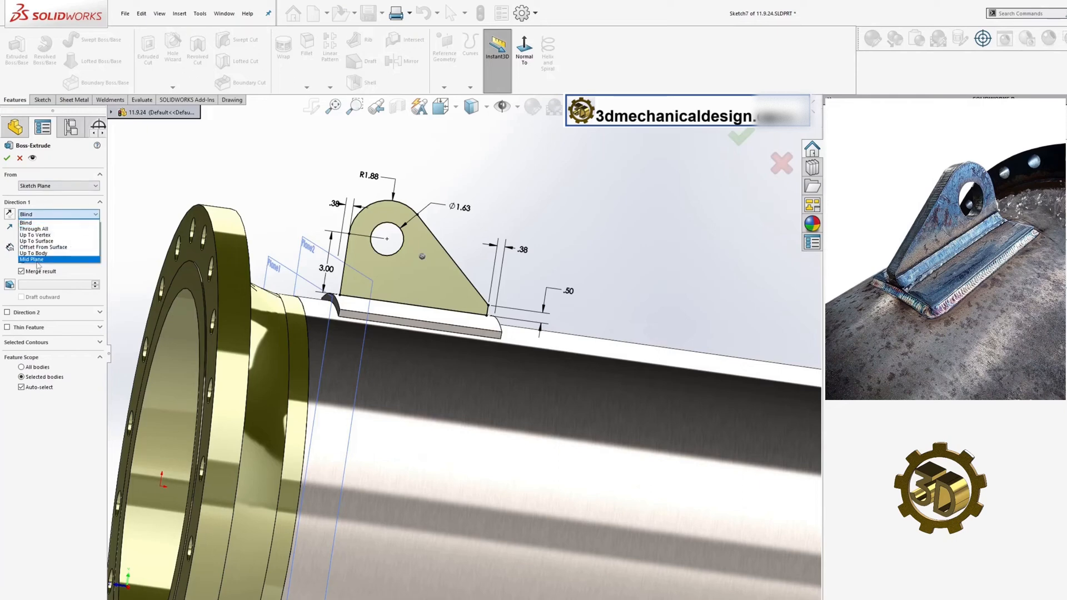
{"action": "left_click", "coordinate": [30, 259]}
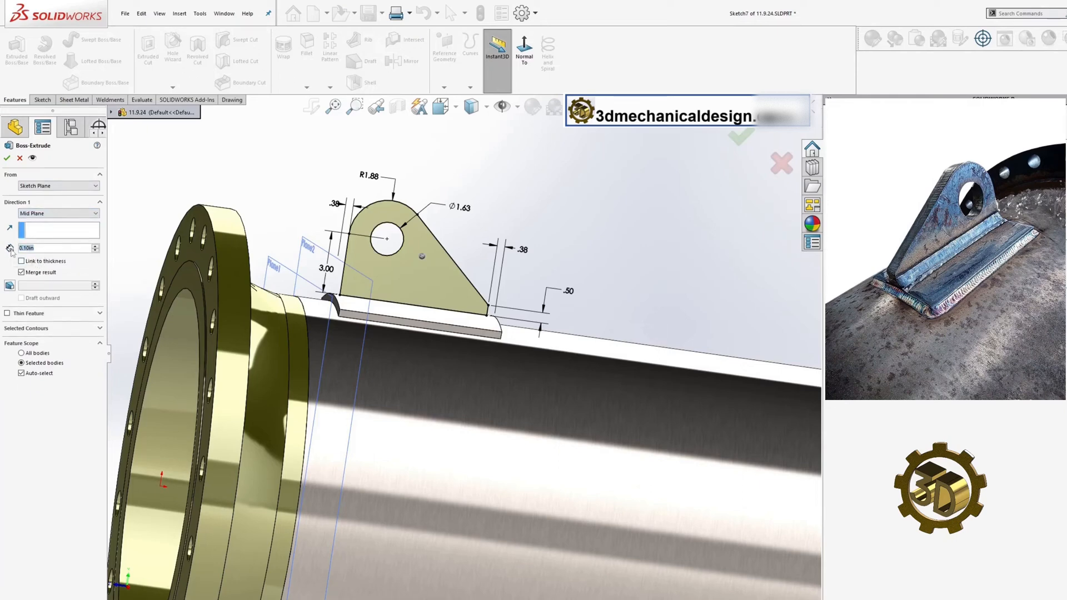
{"action": "mouse_move", "coordinate": [9, 248]}
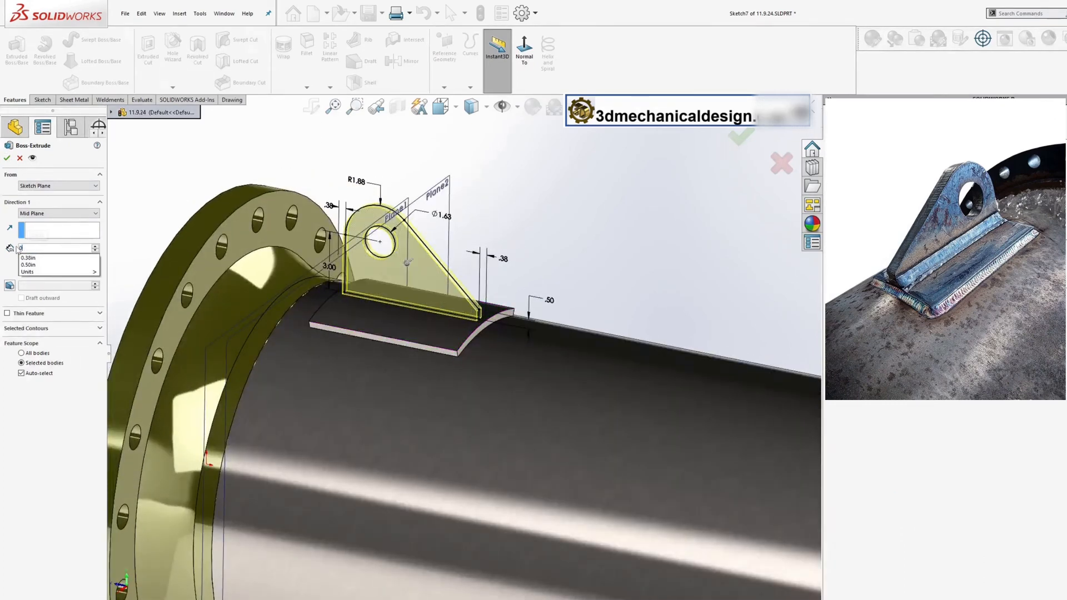
{"action": "type", "text": "0.625in"}
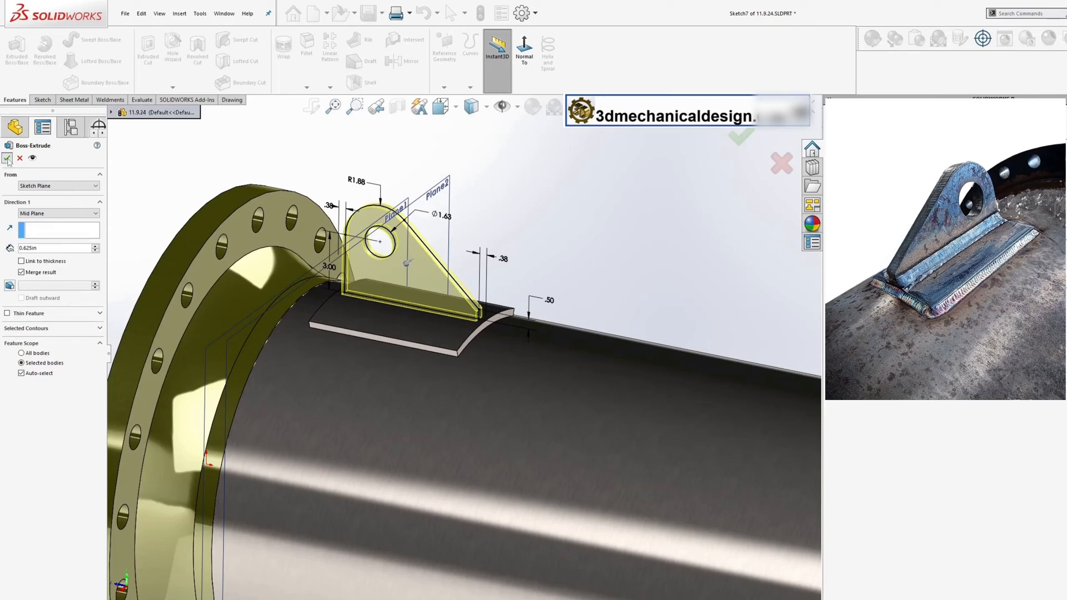
{"action": "left_click", "coordinate": [7, 158]}
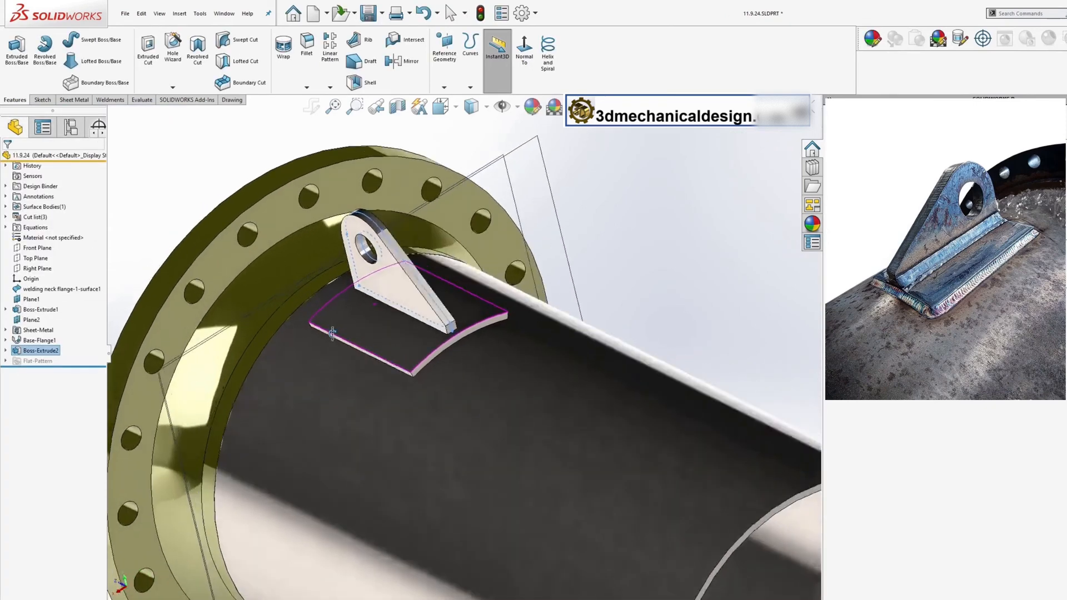